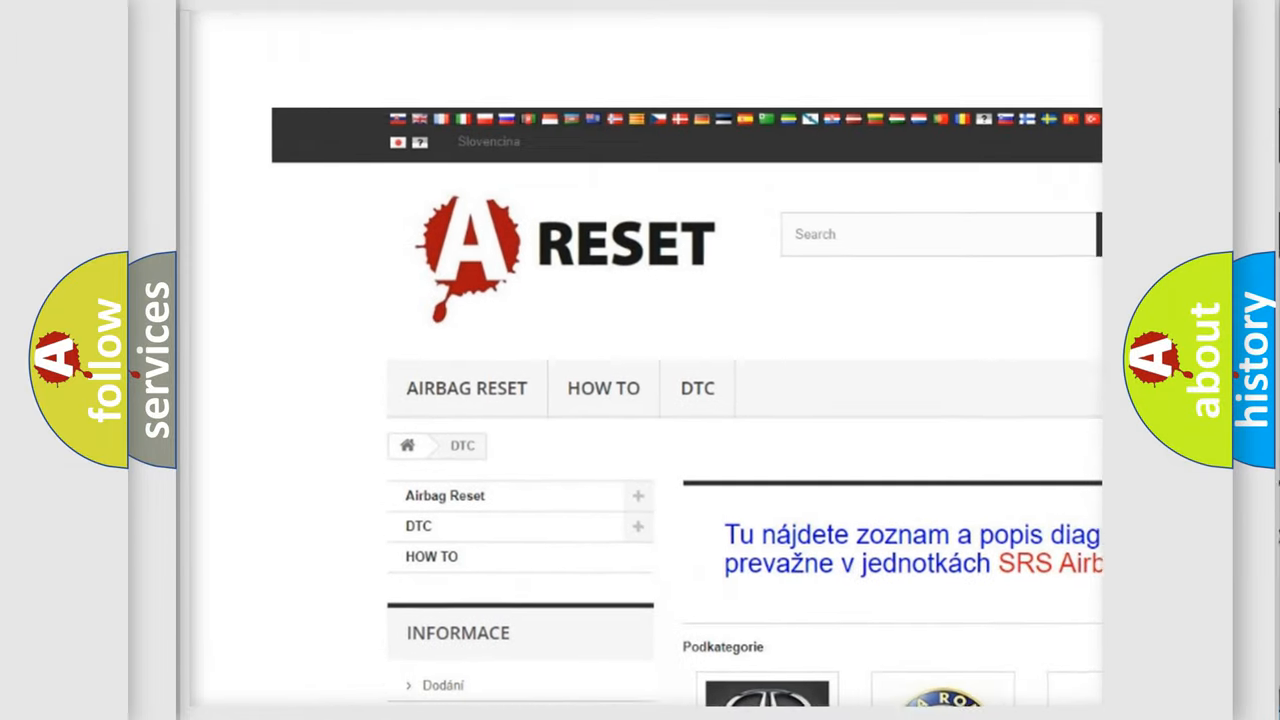
Step: Scroll the DTC brand grid down until the Saturn DTC logo is visible
{"action": "scroll", "scroll_direction": "down", "scroll_amount": 3}
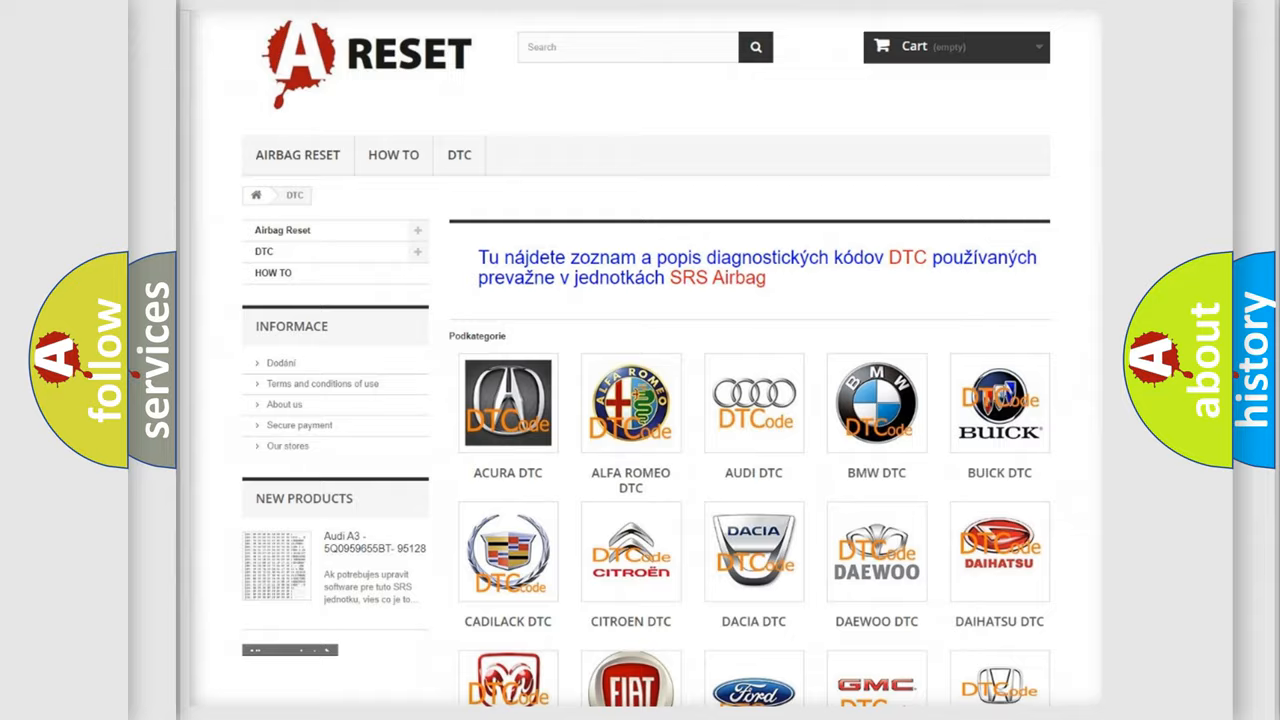
{"action": "scroll", "scroll_direction": "down", "scroll_amount": 3}
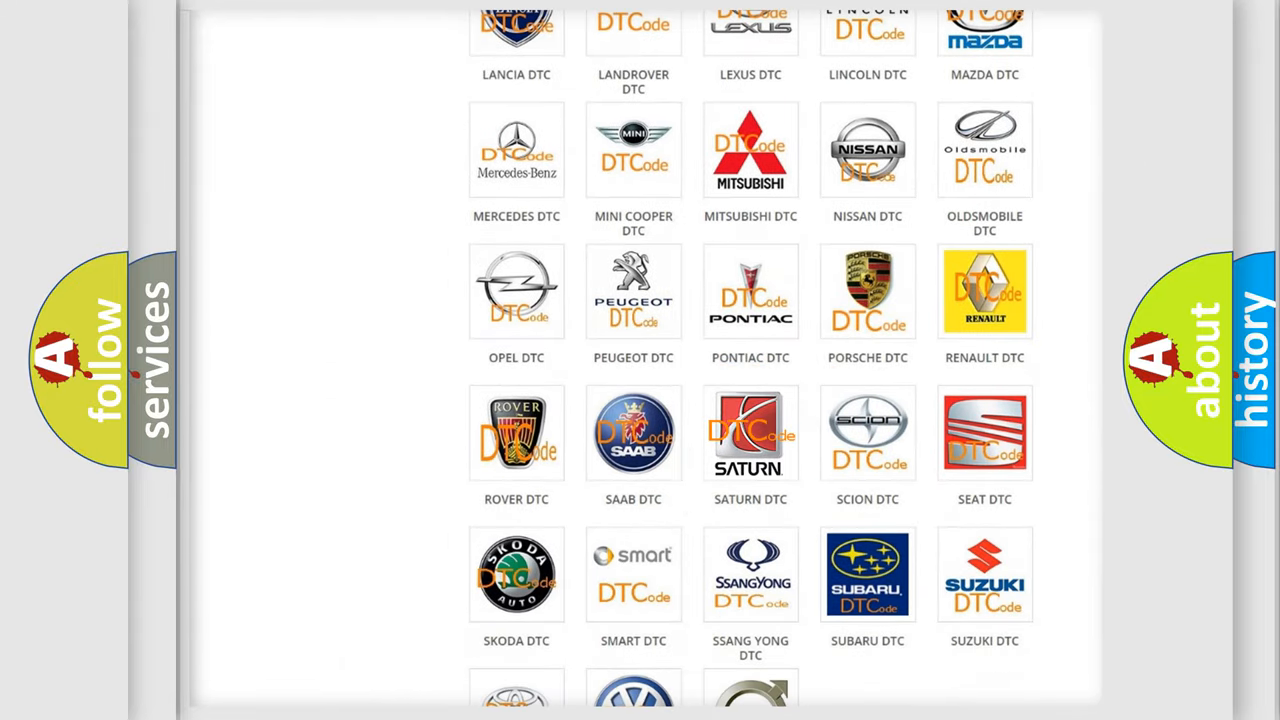
Step: Open the Saturn DTC page and skim its subcategory codes from 14 through the B-series
{"action": "left_click", "coordinate": [750, 433]}
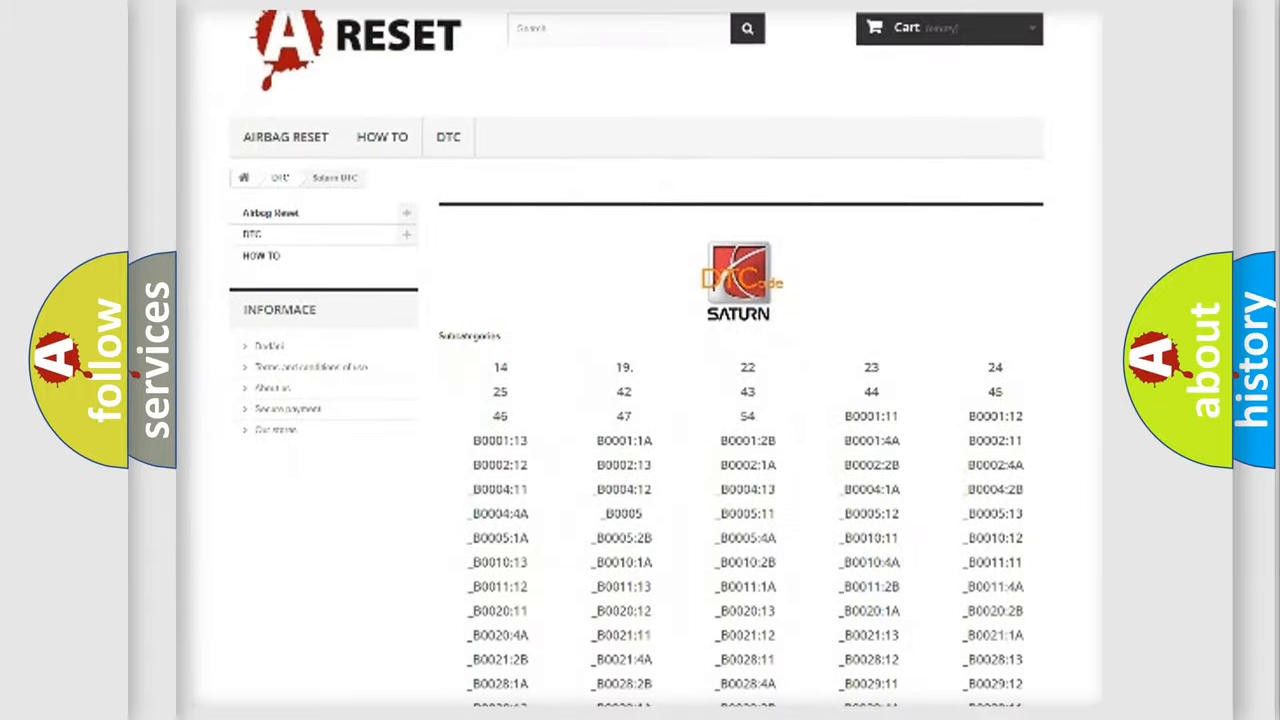
{"action": "scroll", "scroll_direction": "down", "scroll_amount": 3}
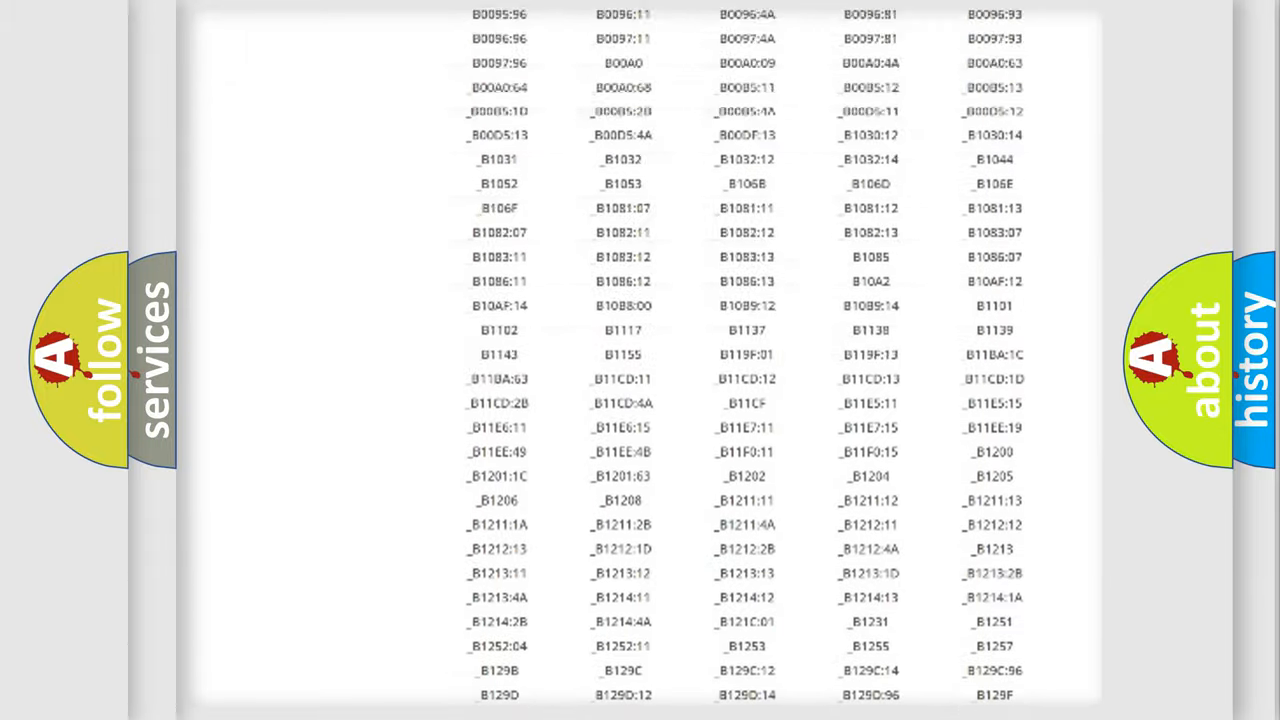
{"action": "scroll", "scroll_direction": "up", "scroll_amount": 3}
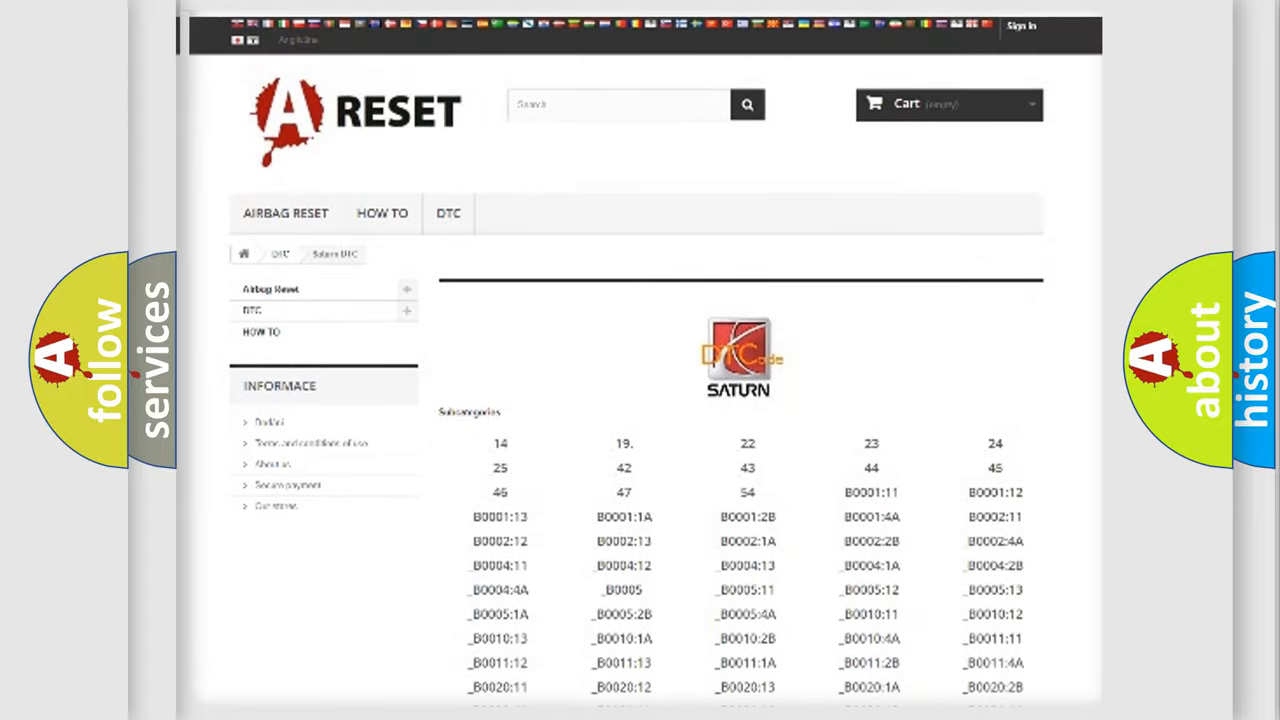